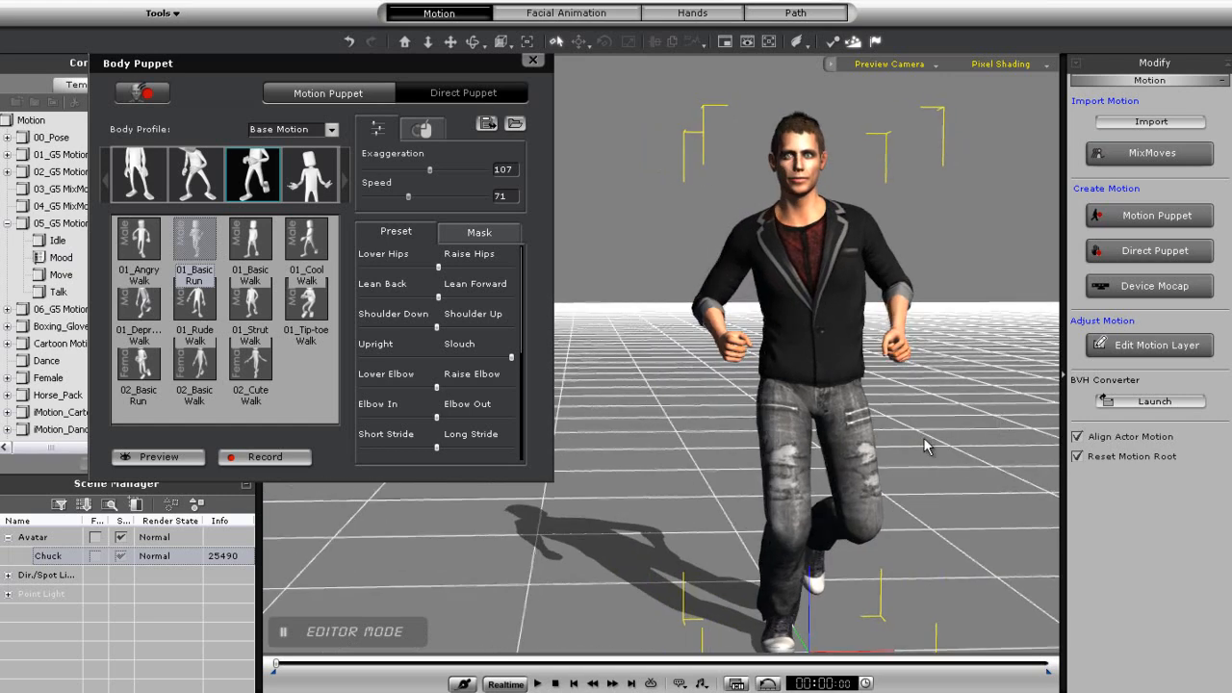
# Choose the Mood body profile in Body Puppet and show the Mask options
pyautogui.click(537, 683)
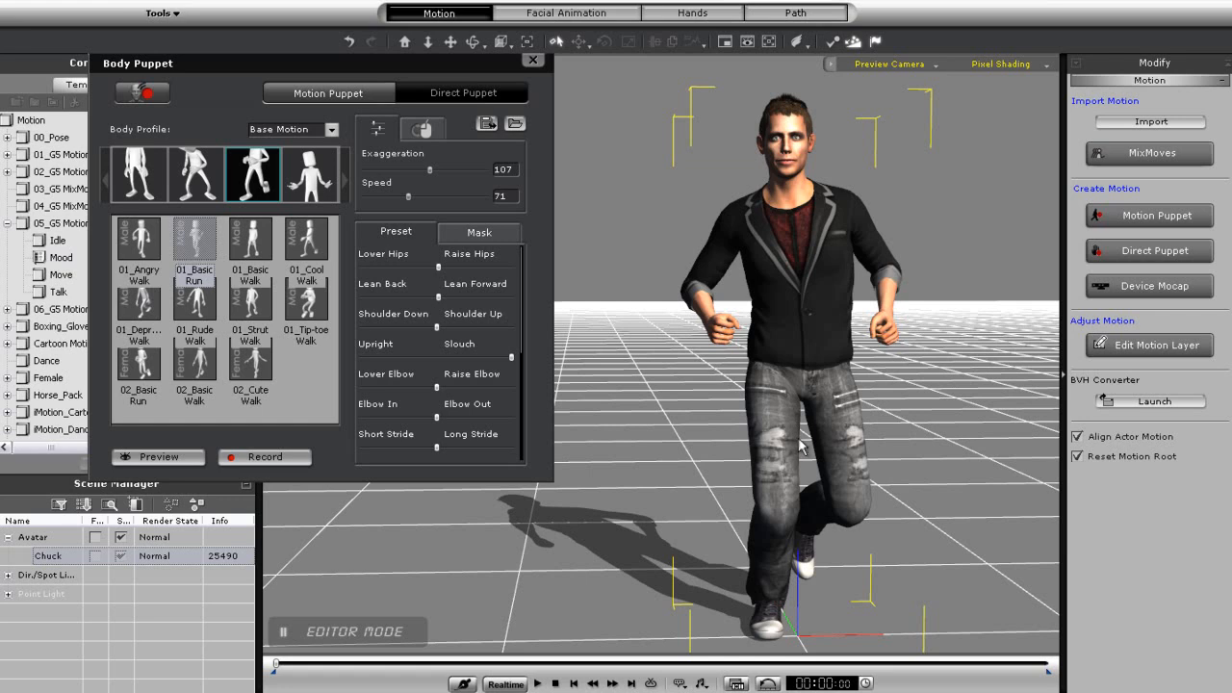
pyautogui.click(479, 232)
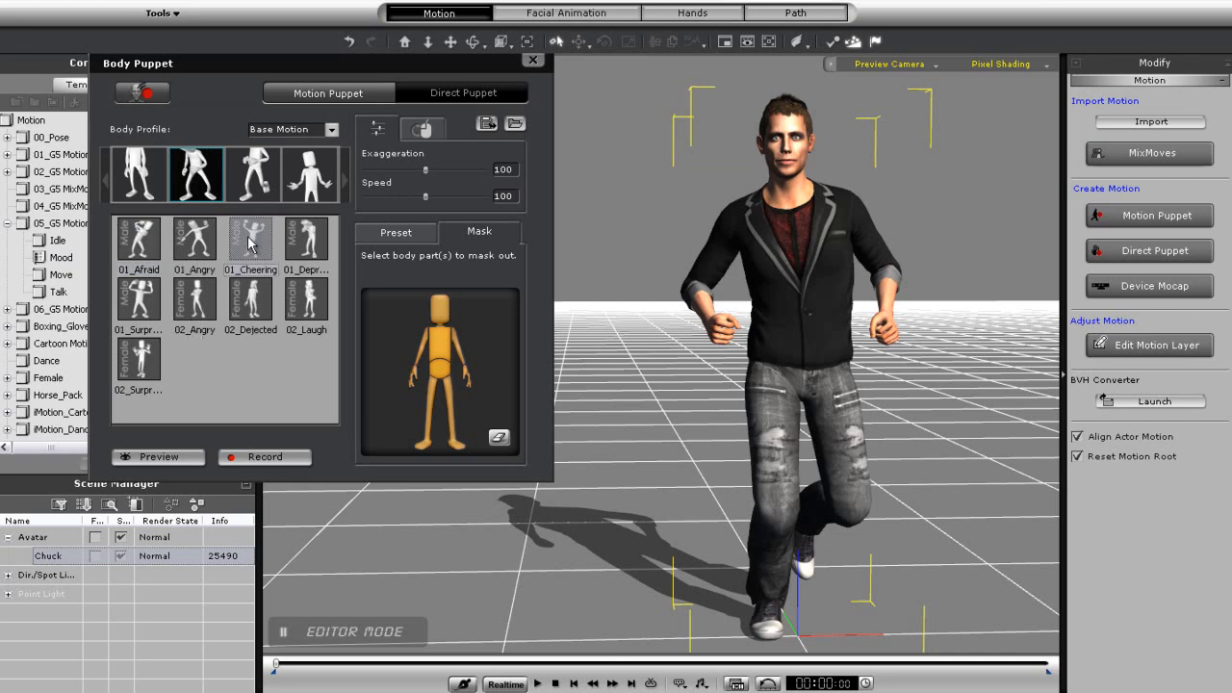
# Apply 01_Cheering and mask out the legs, torso, one arm and head
pyautogui.click(157, 456)
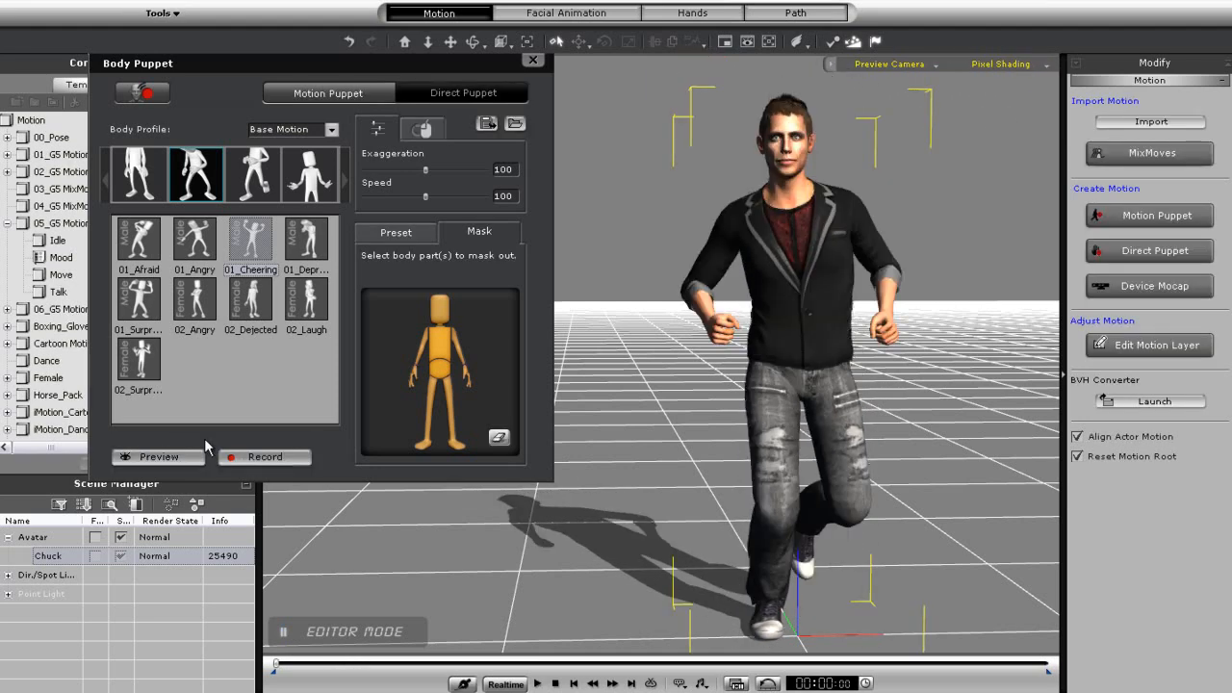
pyautogui.click(443, 404)
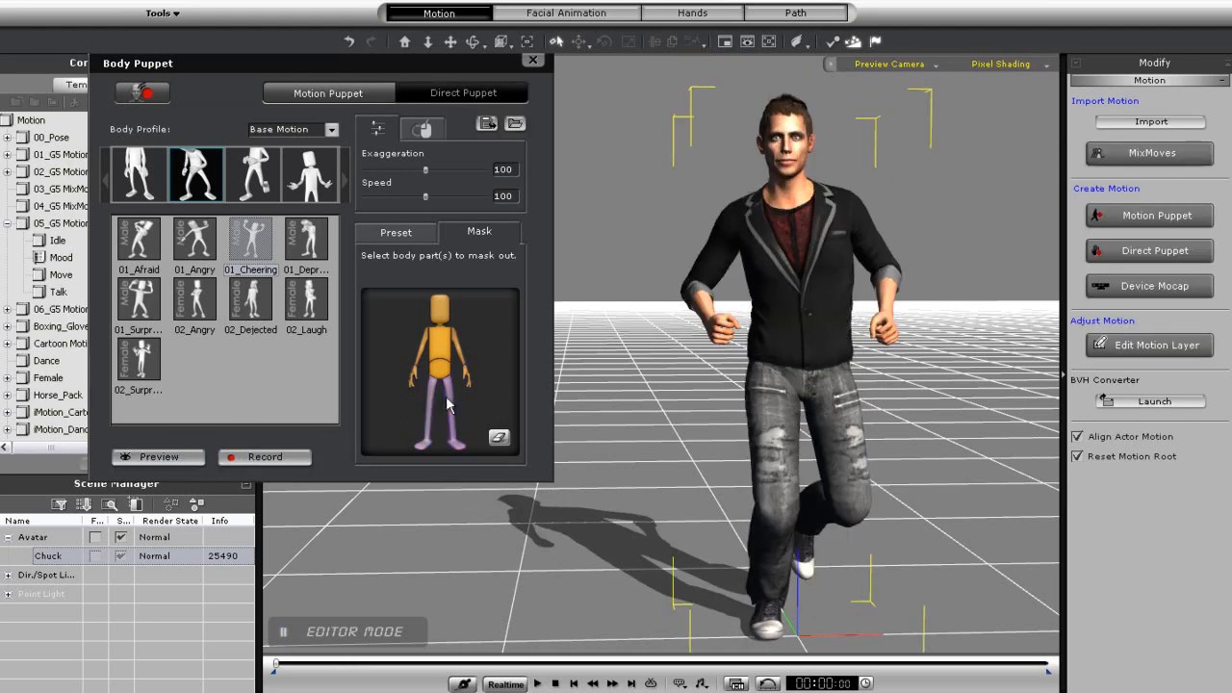
pyautogui.click(438, 346)
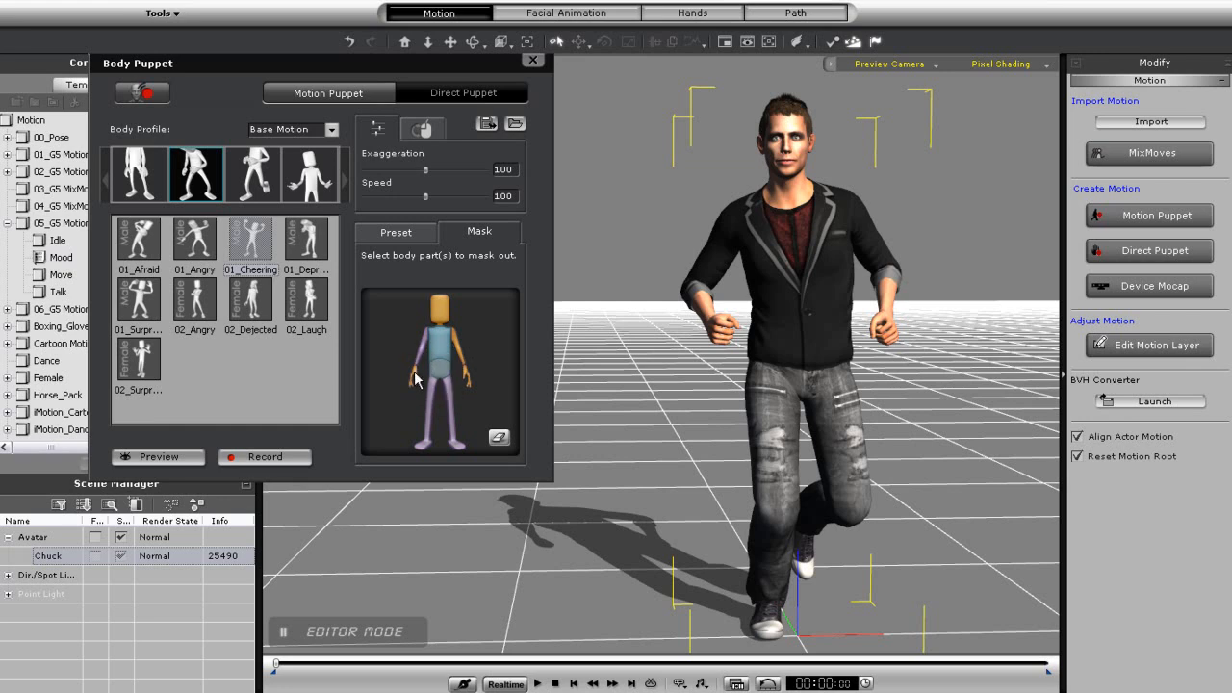
pyautogui.moveTo(441, 318)
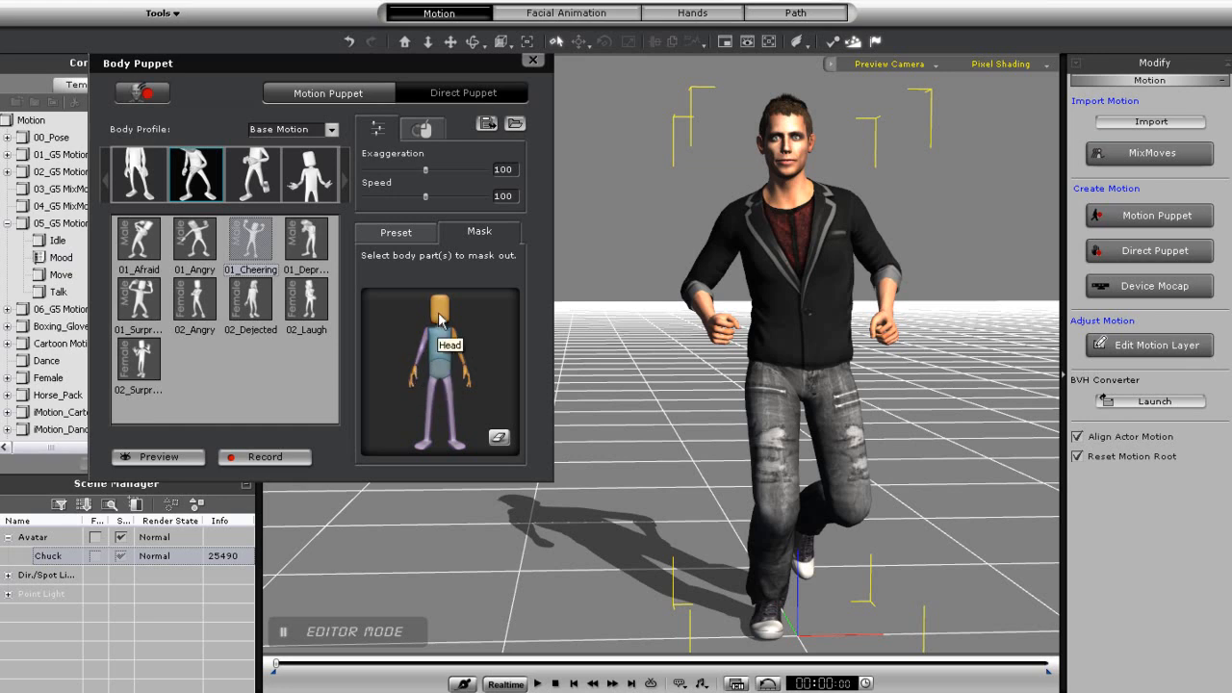
pyautogui.click(439, 308)
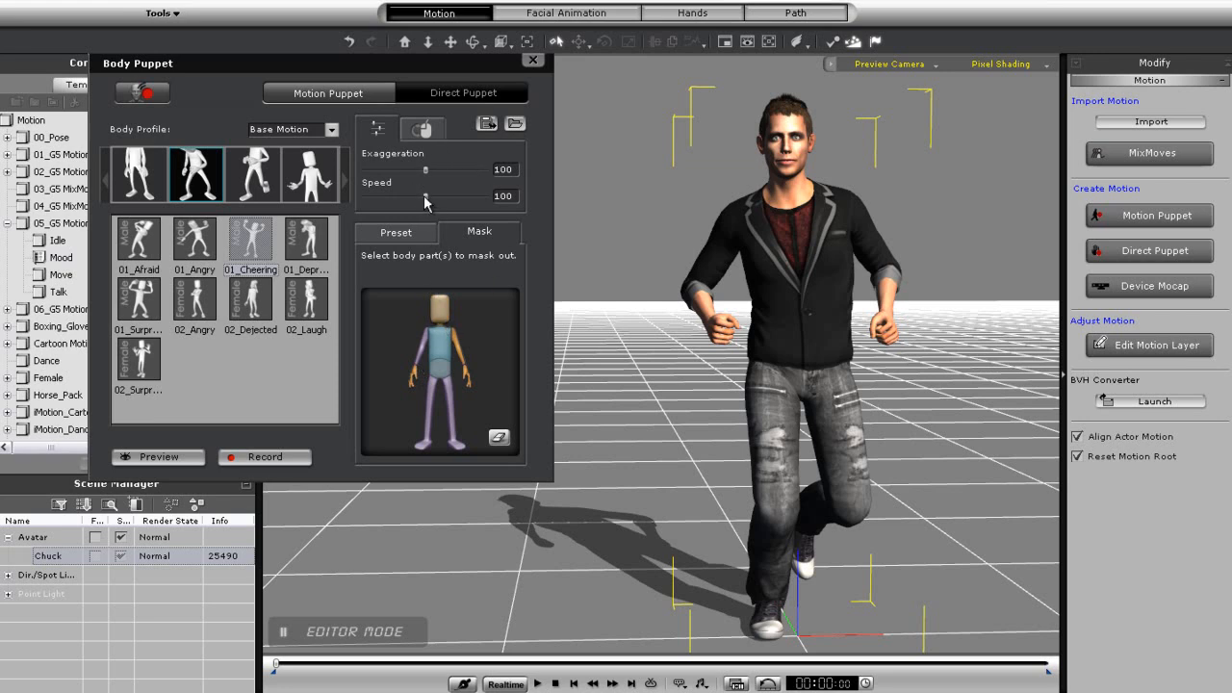
# Lower the Body Puppet Speed slider to 39
pyautogui.moveTo(452, 197); pyautogui.dragTo(392, 197)
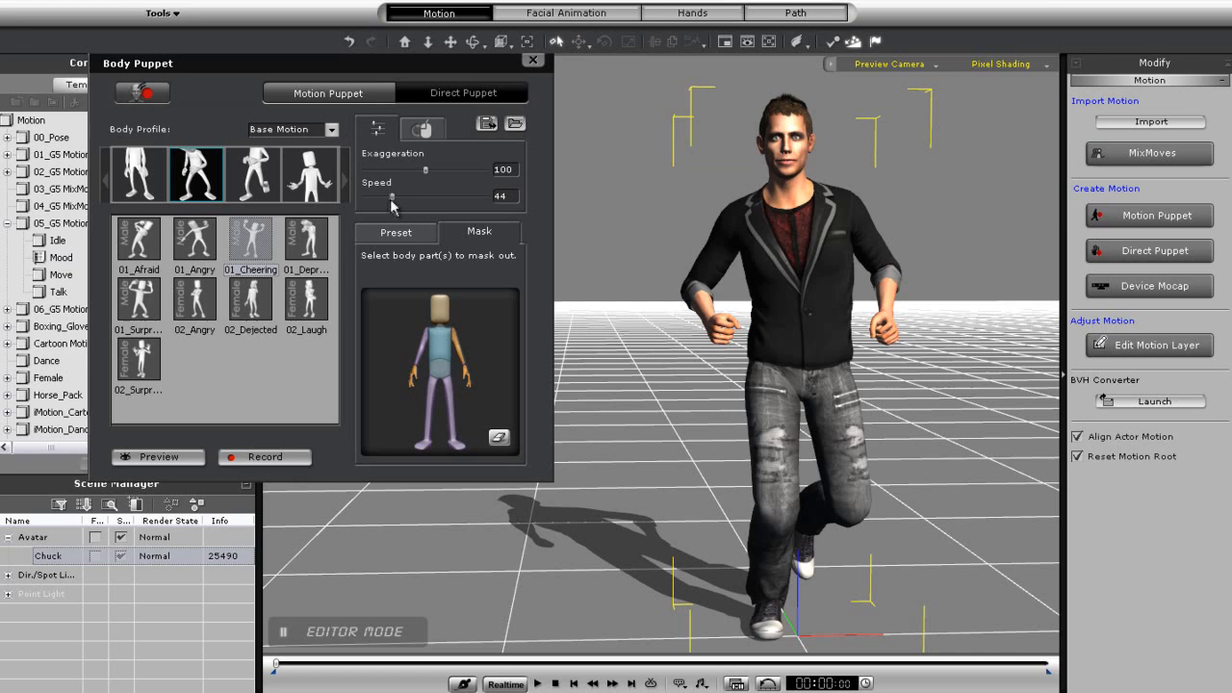
pyautogui.click(157, 456)
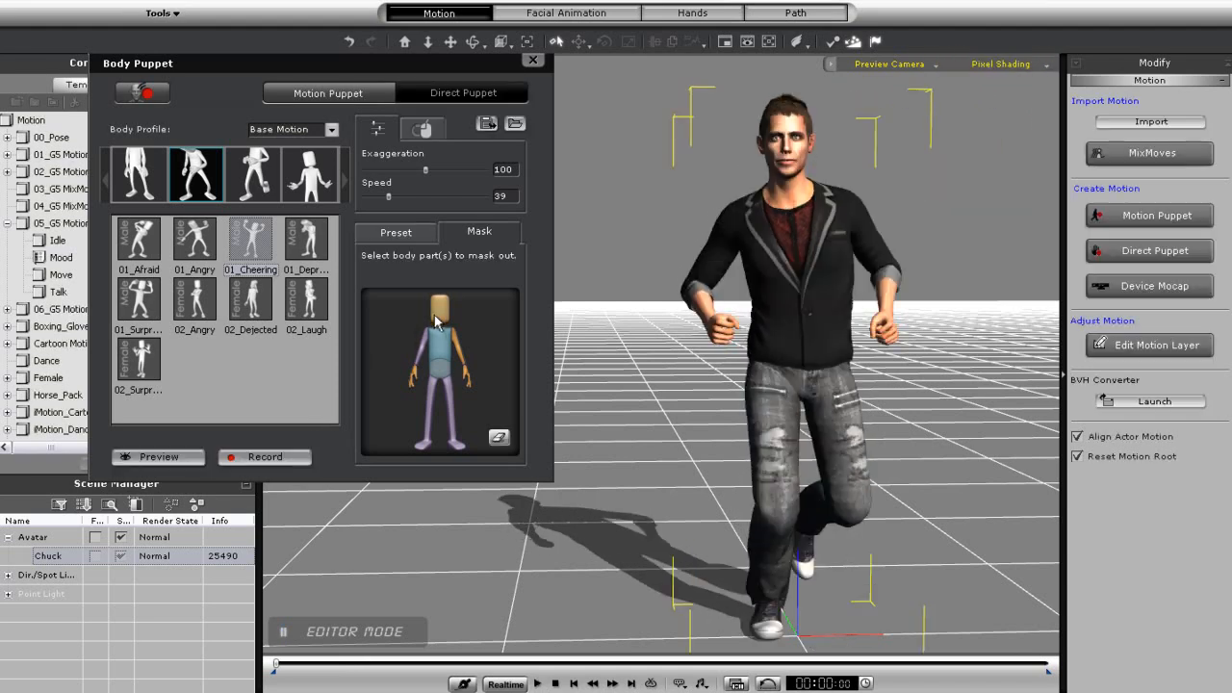
pyautogui.click(158, 456)
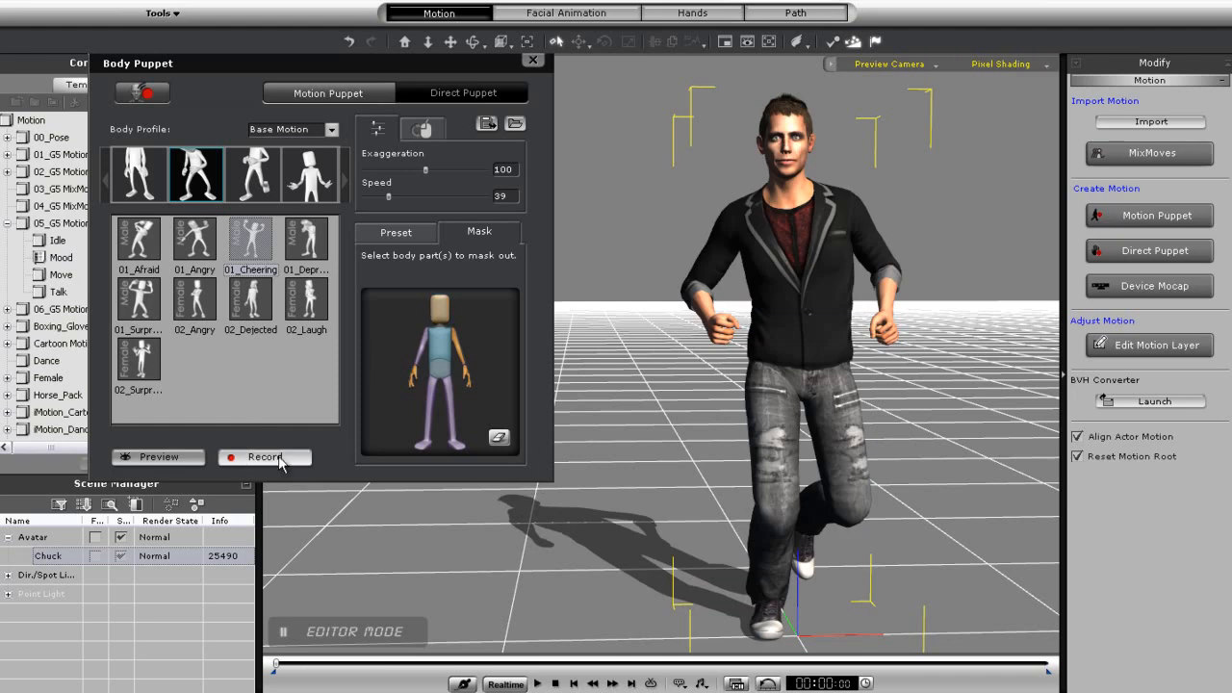
# Record the unmasked cheering arm while the character runs
pyautogui.click(265, 456)
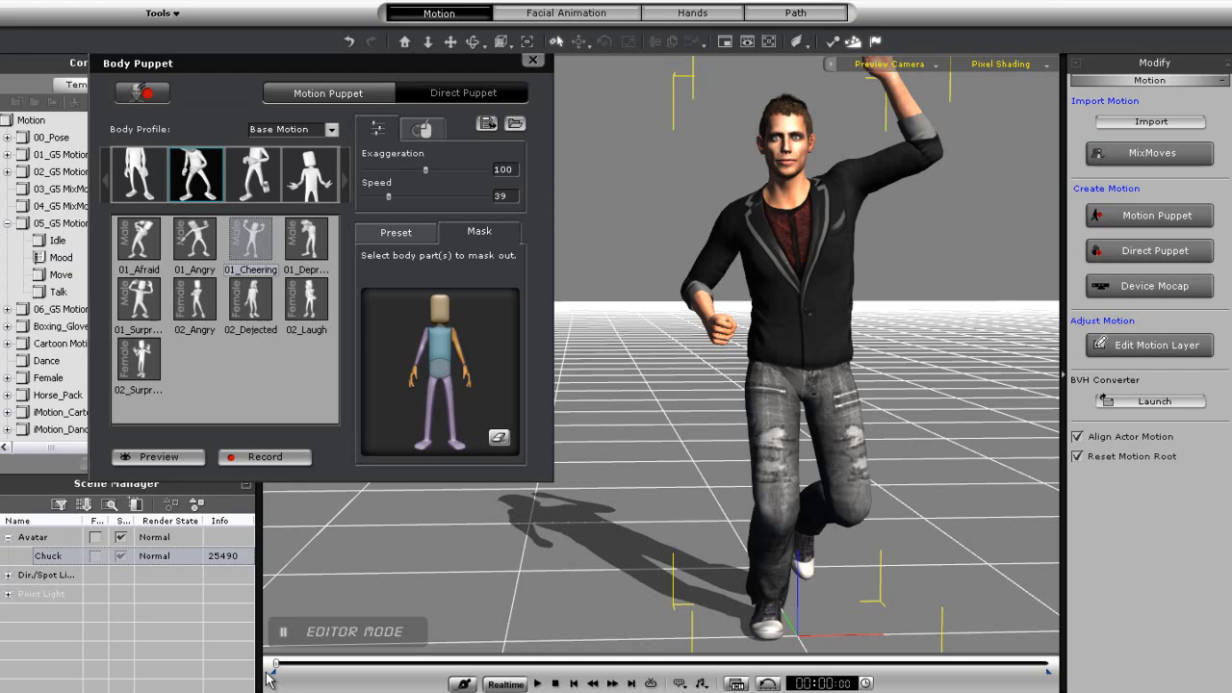
pyautogui.moveTo(390, 648)
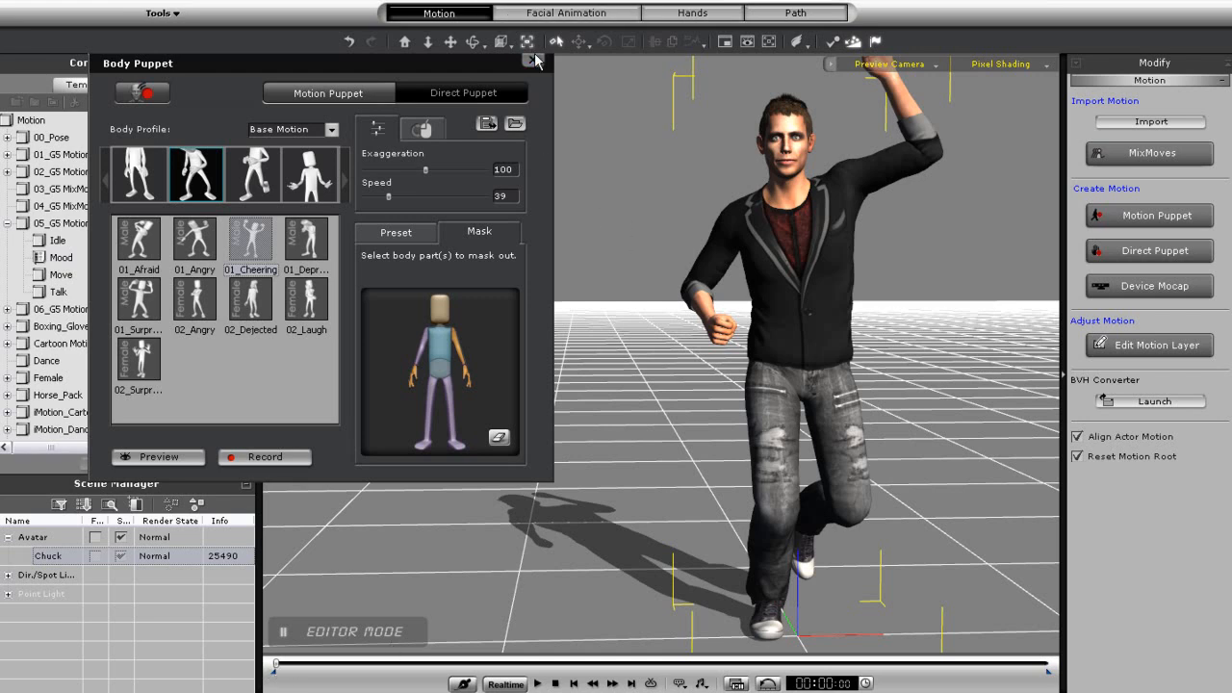
# Close Body Puppet, enter Edit Motion Layer, and jump to an early frame
pyautogui.click(537, 60)
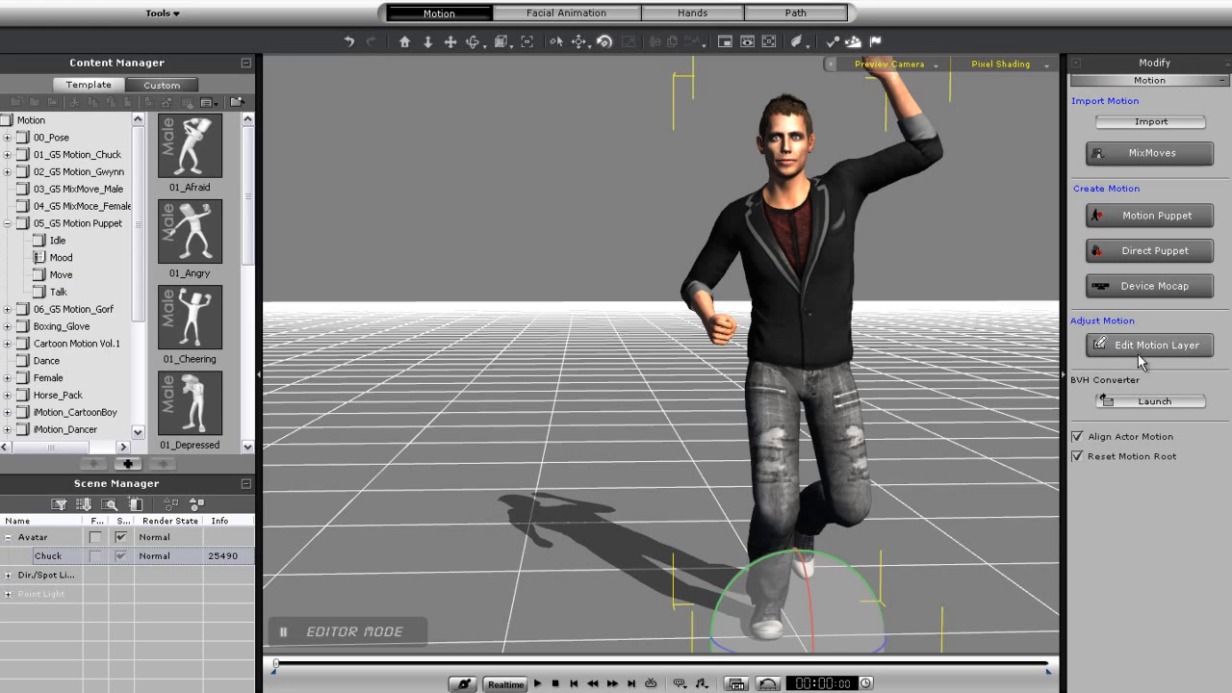
pyautogui.click(1155, 344)
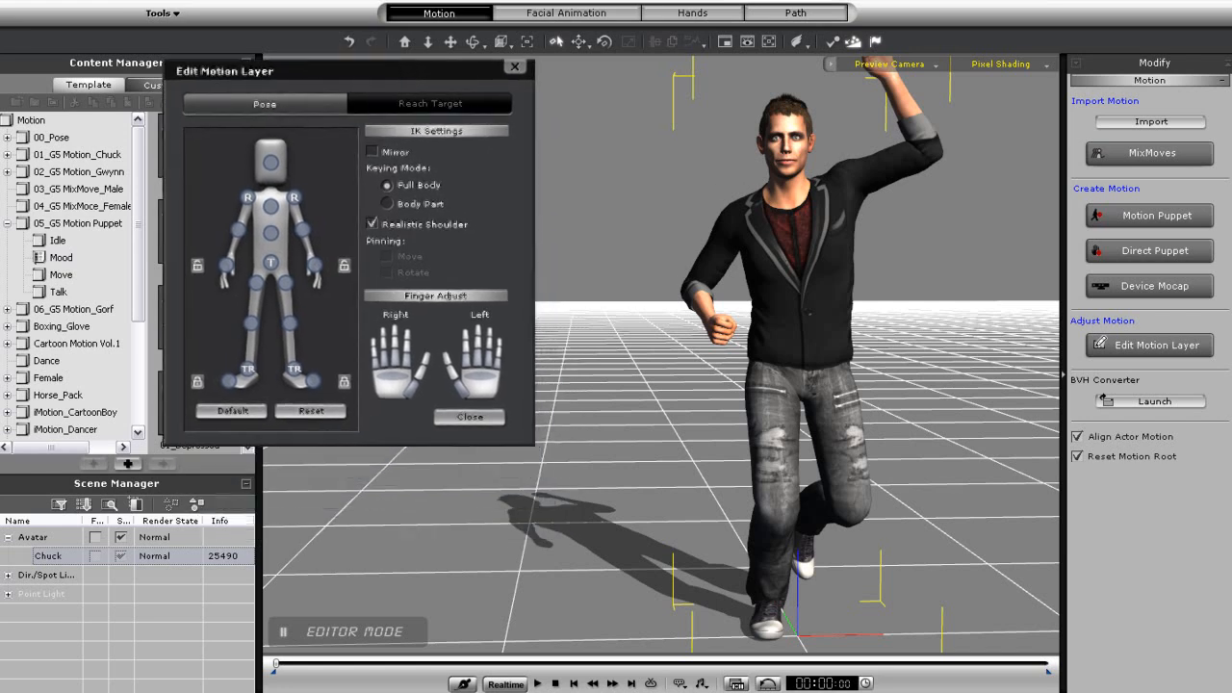
pyautogui.click(279, 664)
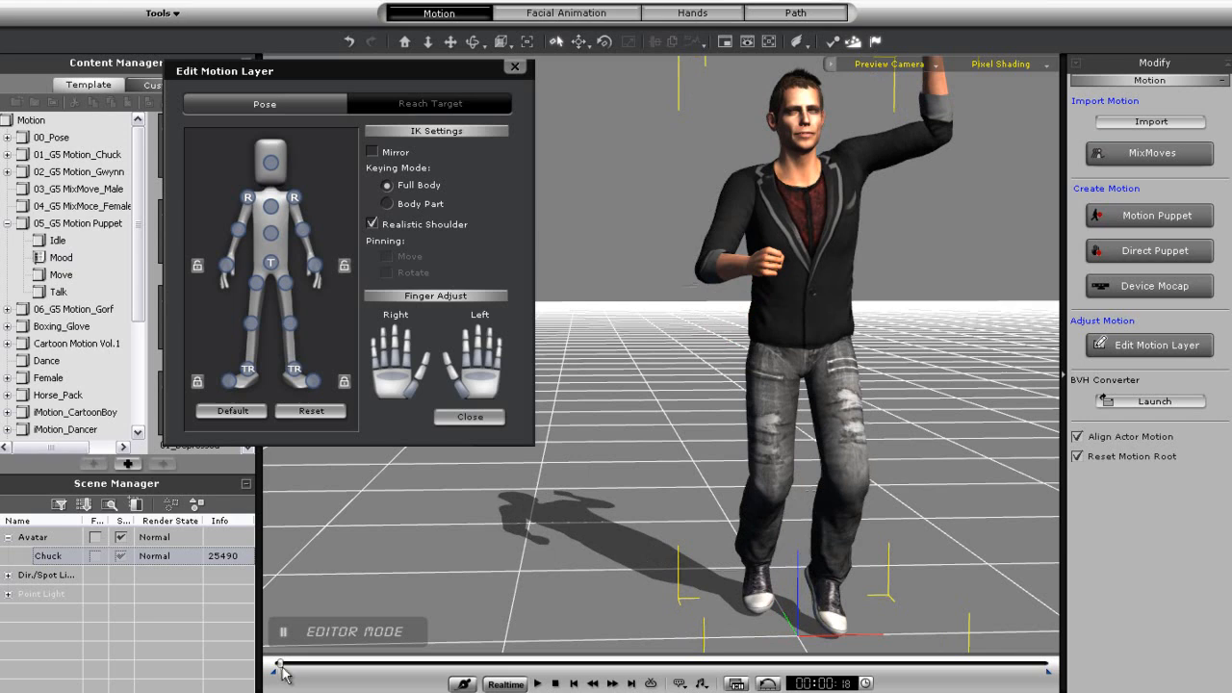
# At the edit's starting frame, rotate the right arm out sideways into a pointing pose
pyautogui.moveTo(279, 666); pyautogui.dragTo(304, 666)
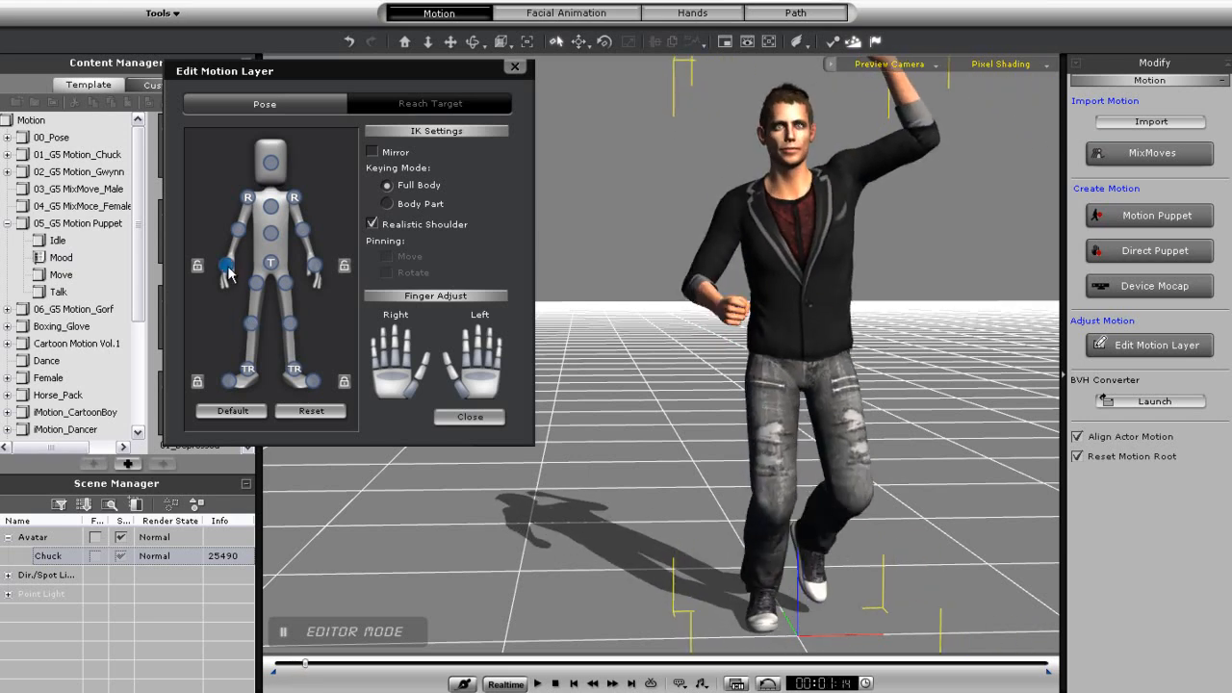
pyautogui.click(224, 263)
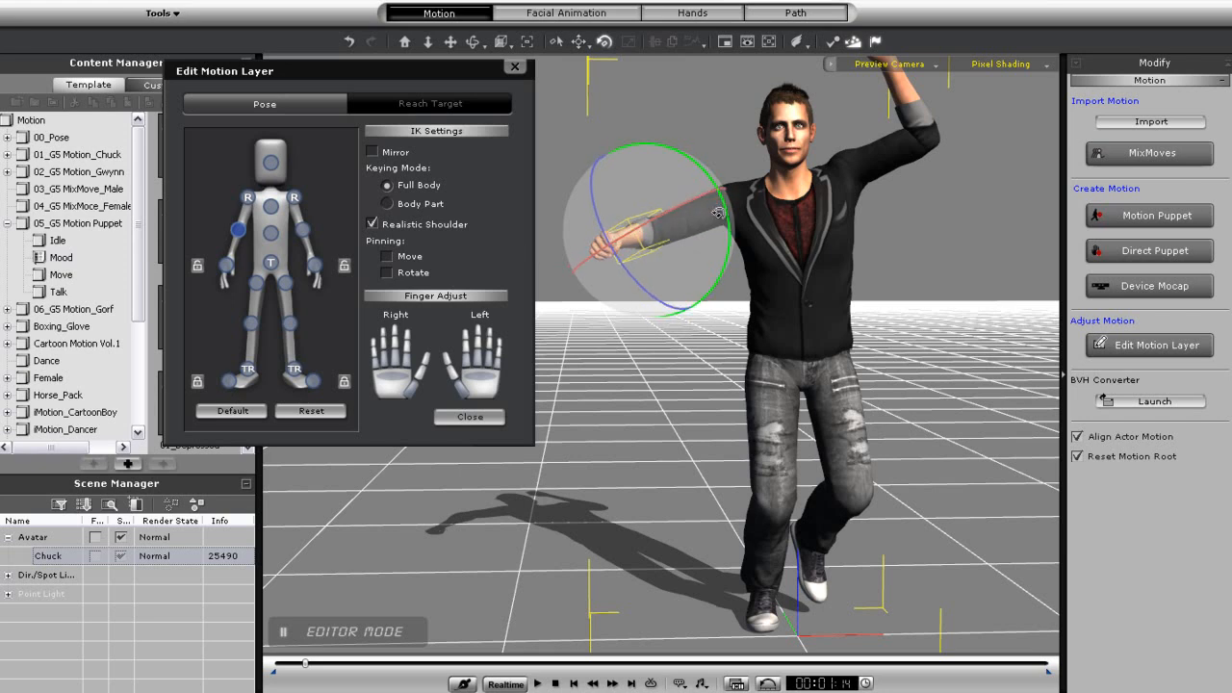
pyautogui.moveTo(717, 211); pyautogui.dragTo(683, 281)
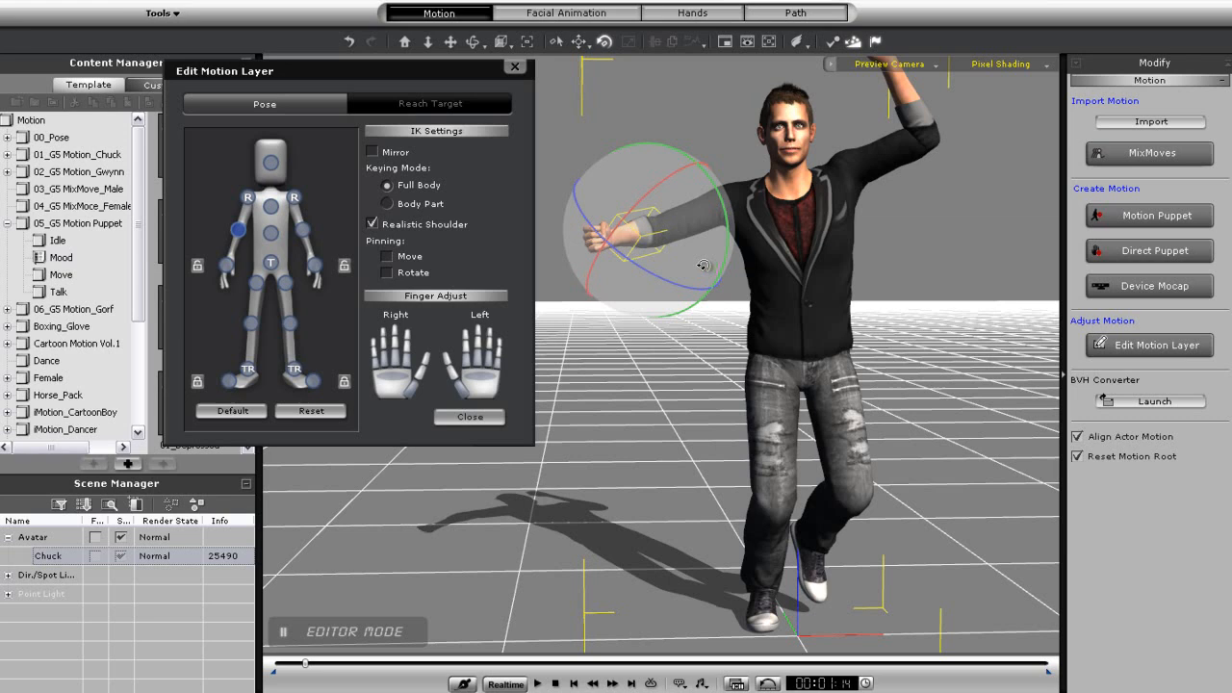
pyautogui.moveTo(703, 266); pyautogui.dragTo(589, 226)
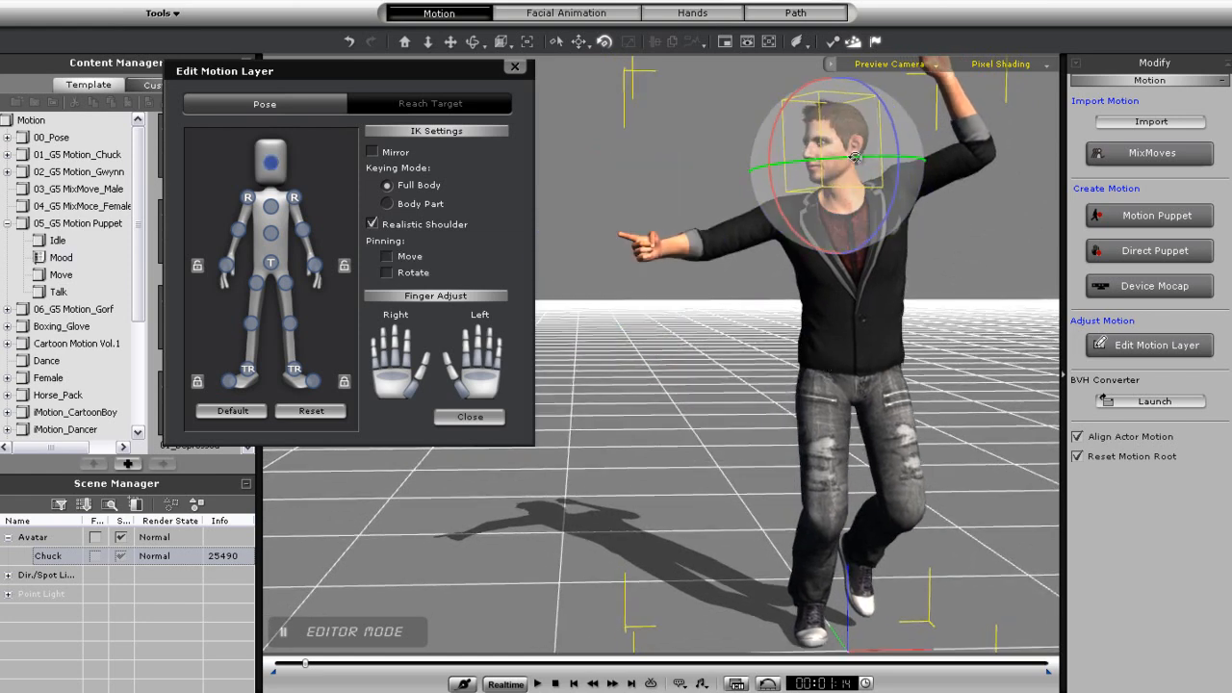
# Turn the head toward the pointing arm and scrub forward to later frames for the nod
pyautogui.moveTo(854, 157); pyautogui.dragTo(777, 202)
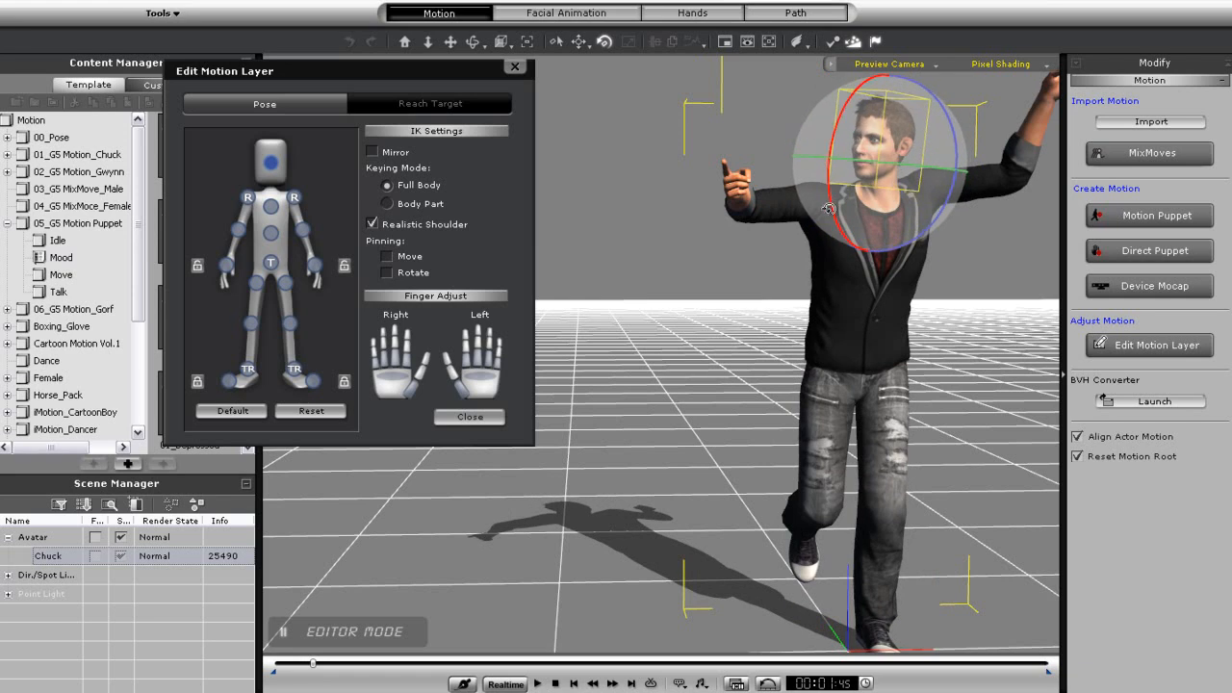
pyautogui.moveTo(313, 663); pyautogui.dragTo(317, 663)
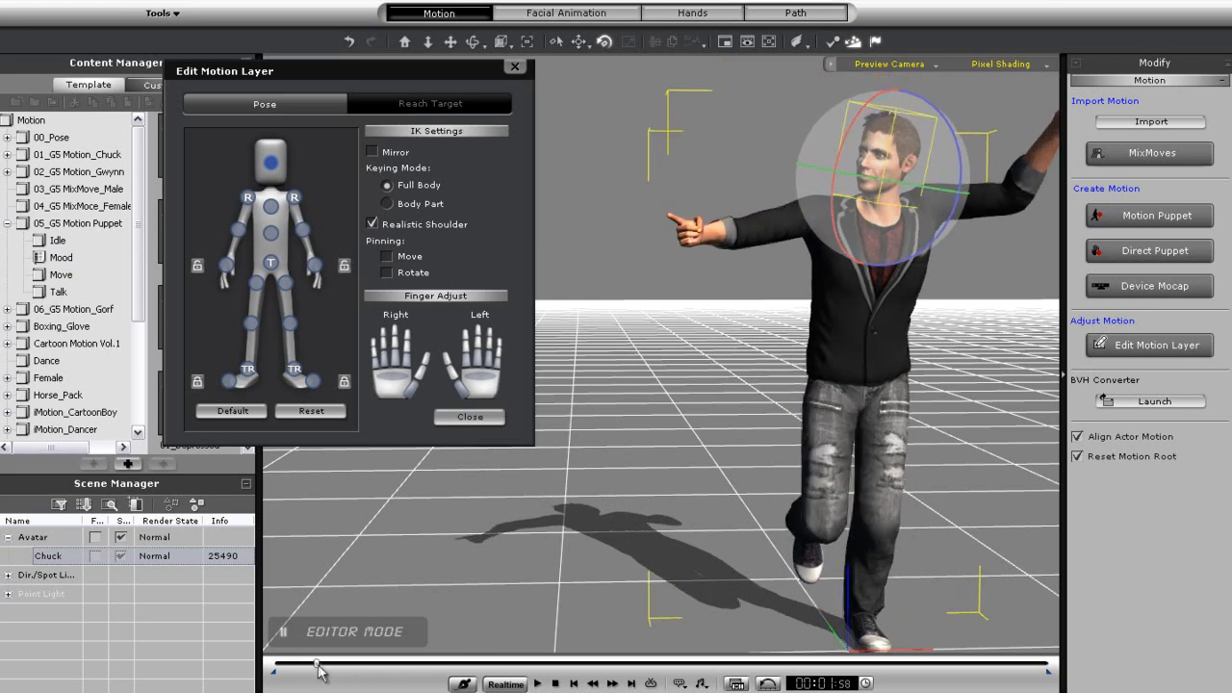
pyautogui.moveTo(318, 664); pyautogui.dragTo(330, 668)
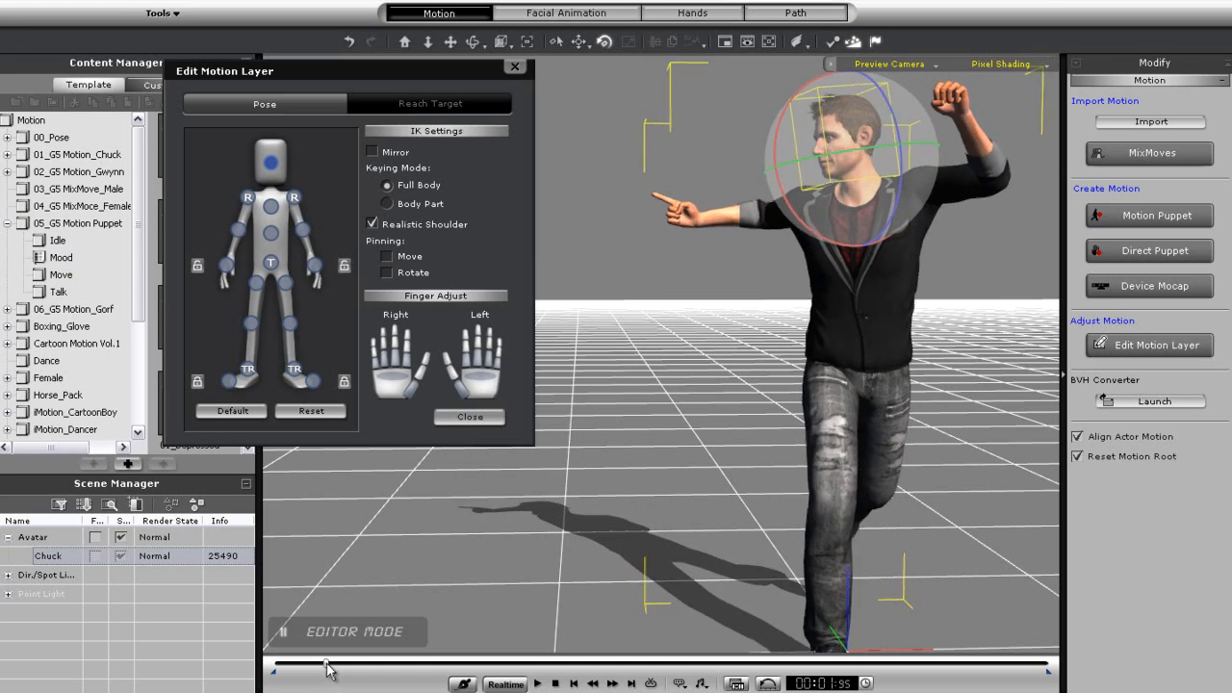
# Reset, then stop and replay the animation from the beginning to review it
pyautogui.click(311, 411)
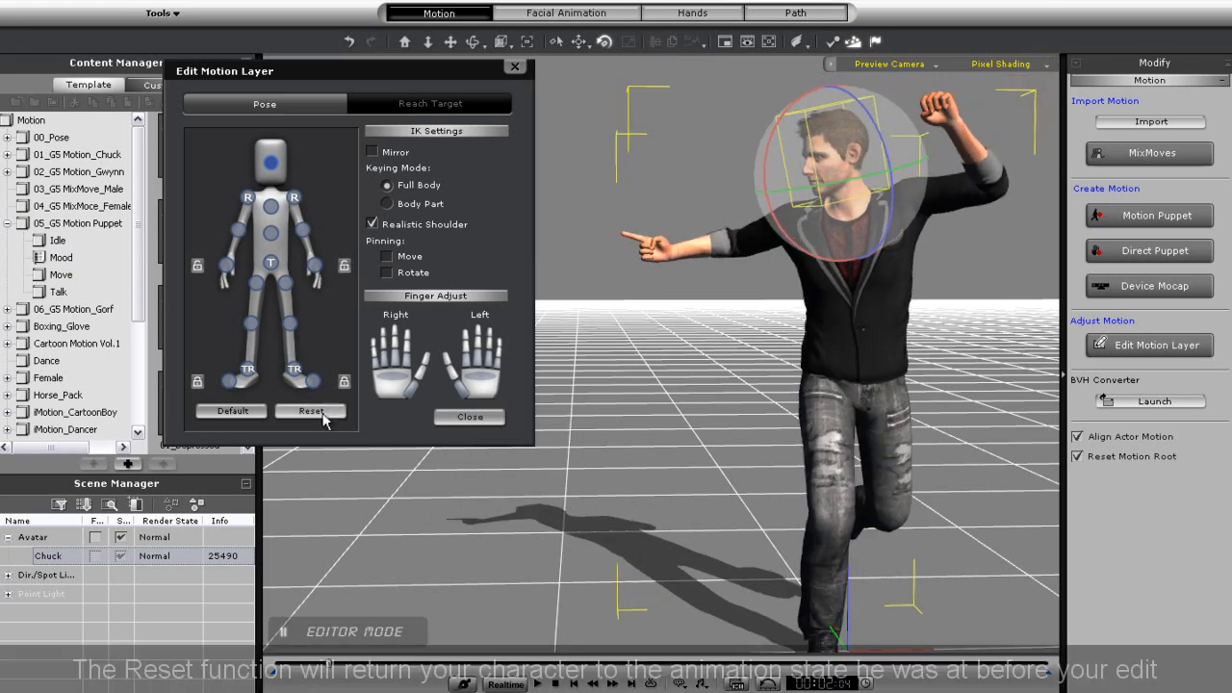
pyautogui.click(310, 411)
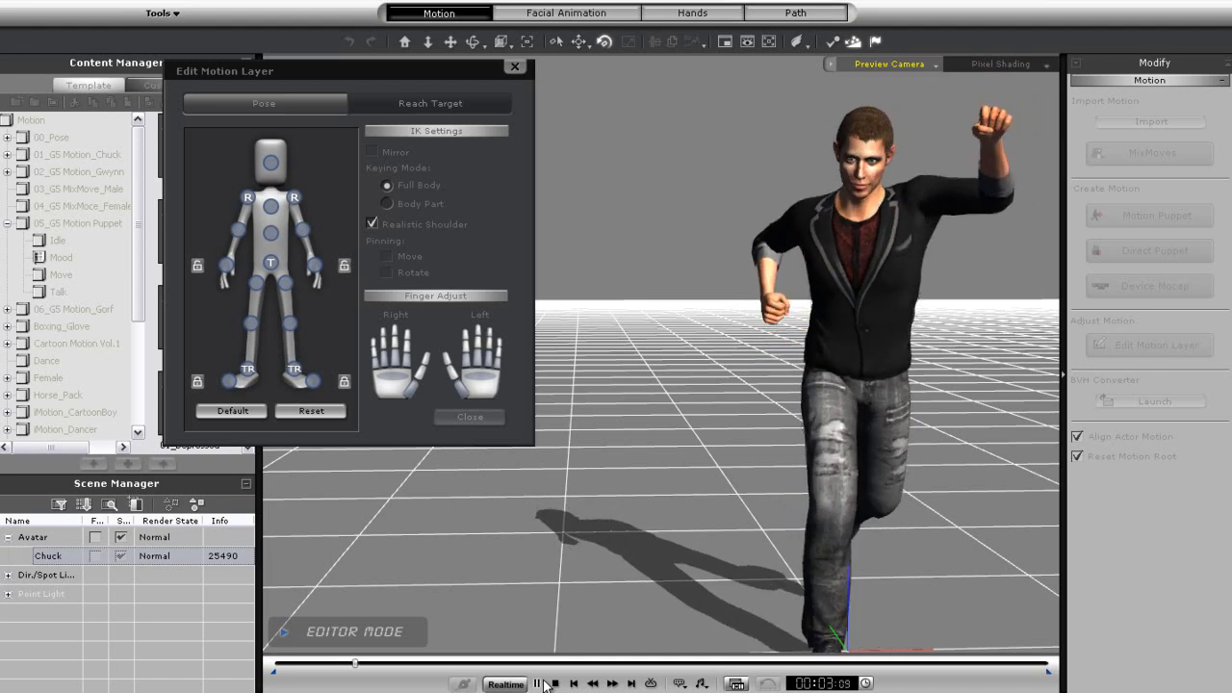
pyautogui.click(556, 683)
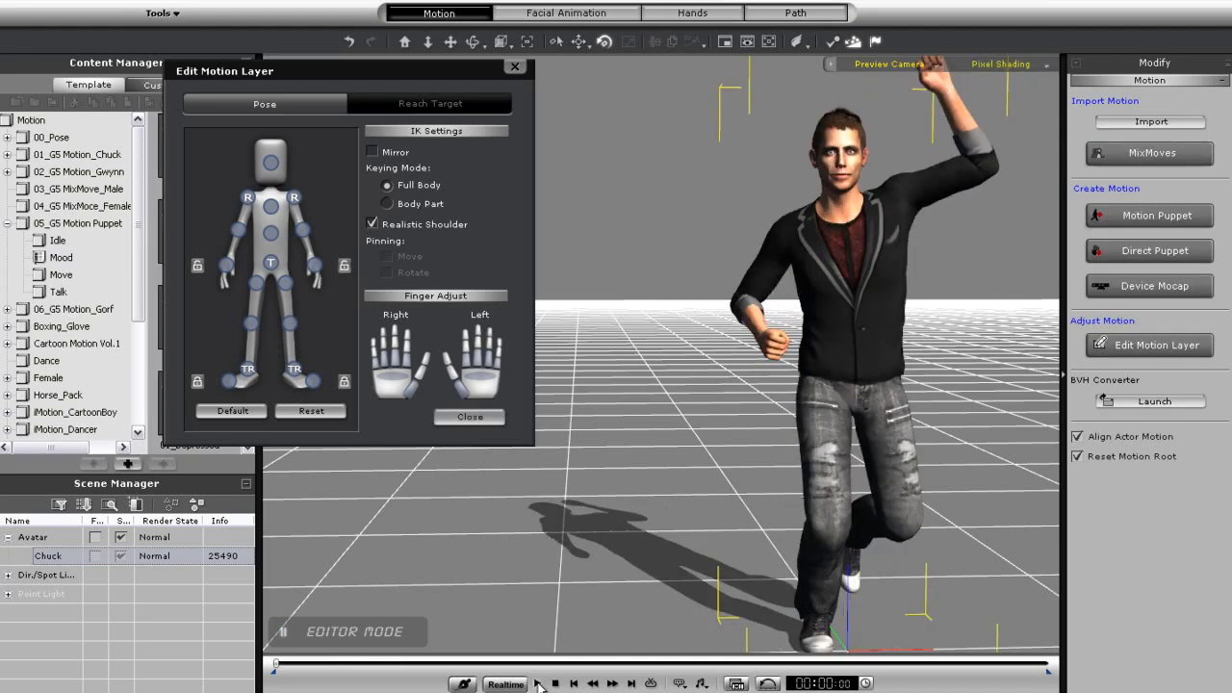
pyautogui.click(538, 683)
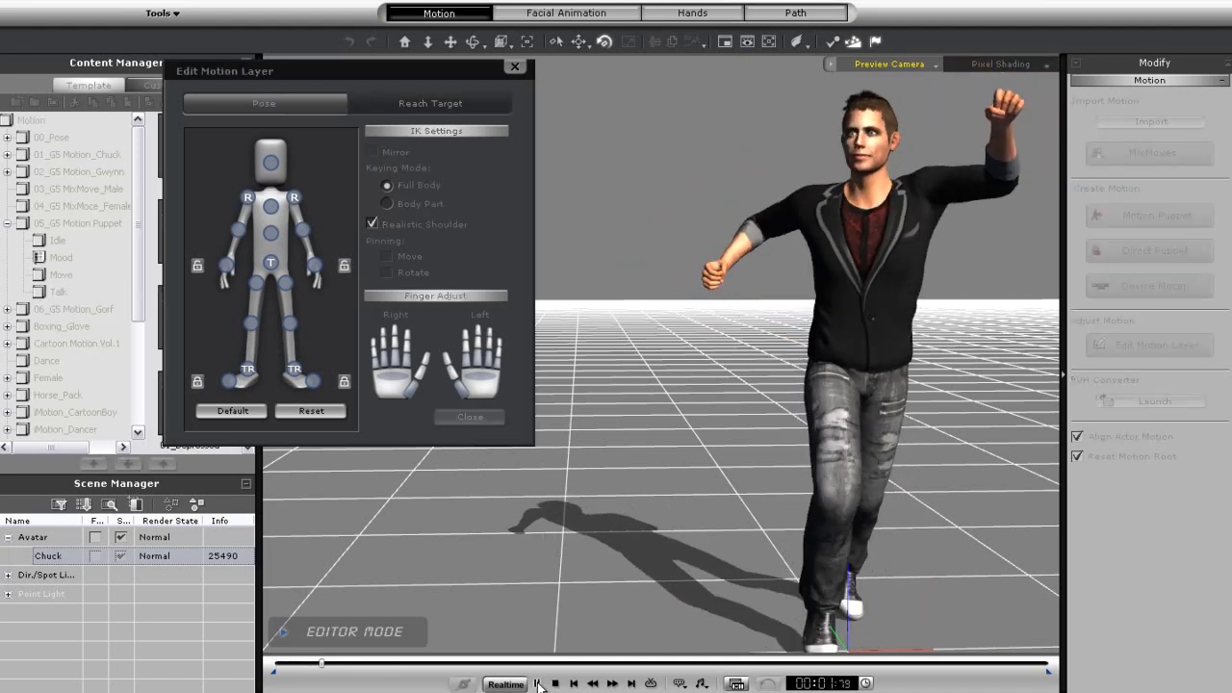